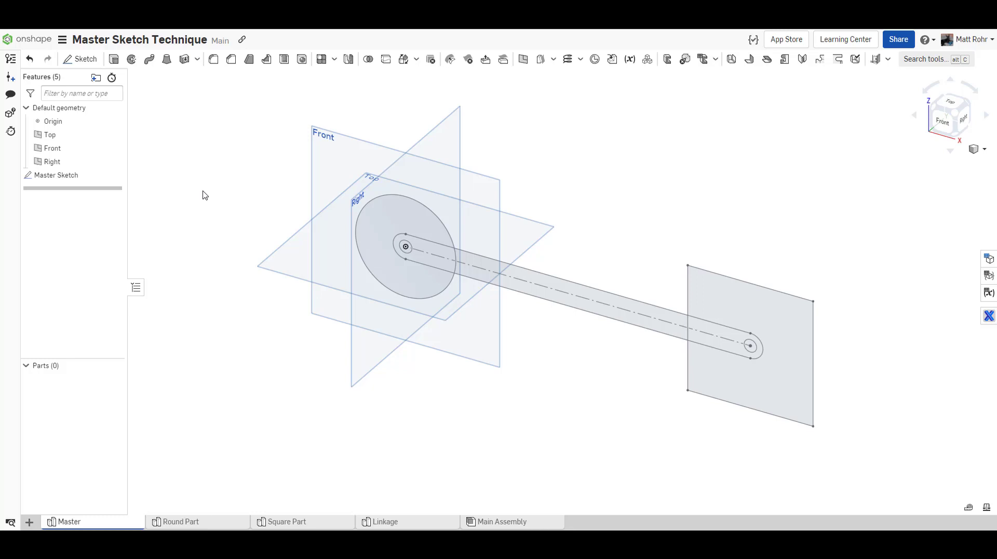
# - Switch to the Round Part studio to begin the Derived feature
pyautogui.click(180, 521)
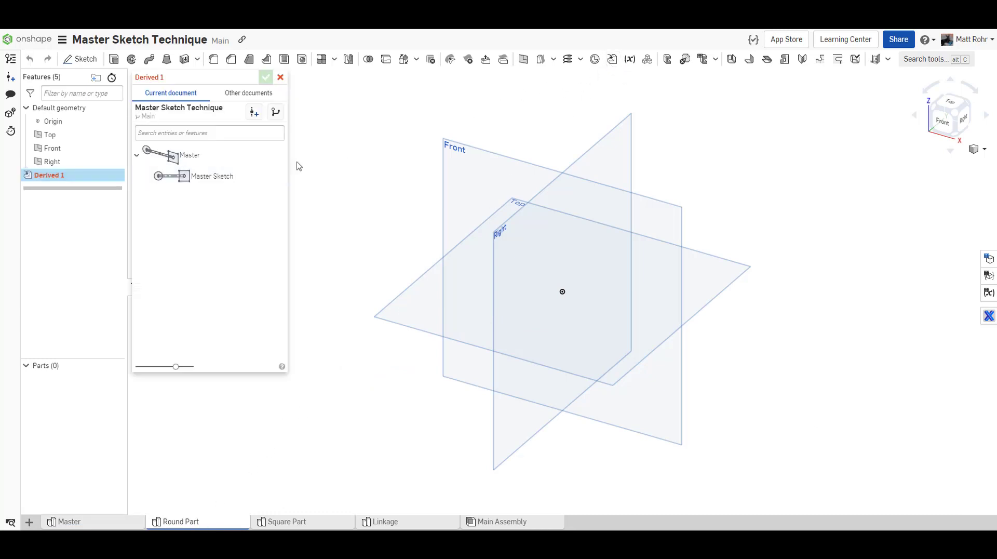